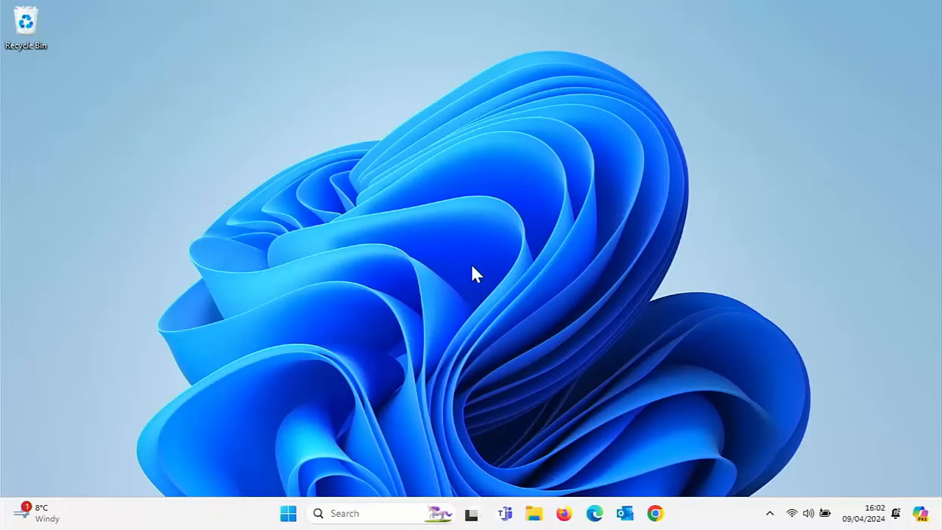
mouse_move(286, 516)
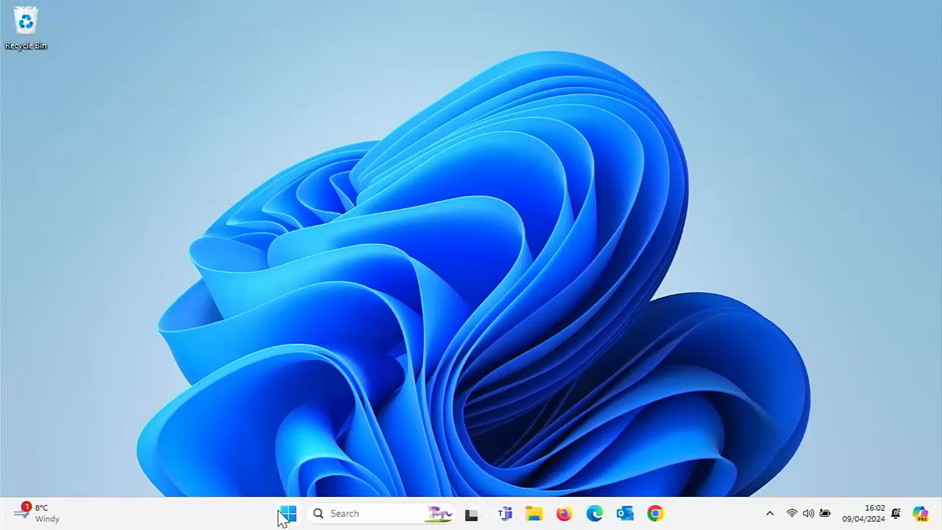
Launch the Settings app from the Start menu's pinned apps.
click(285, 513)
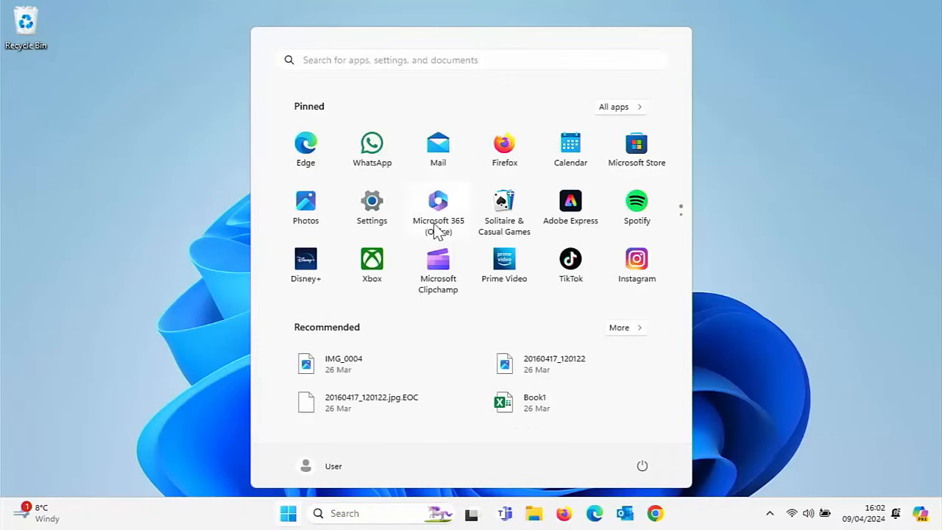
mouse_move(382, 218)
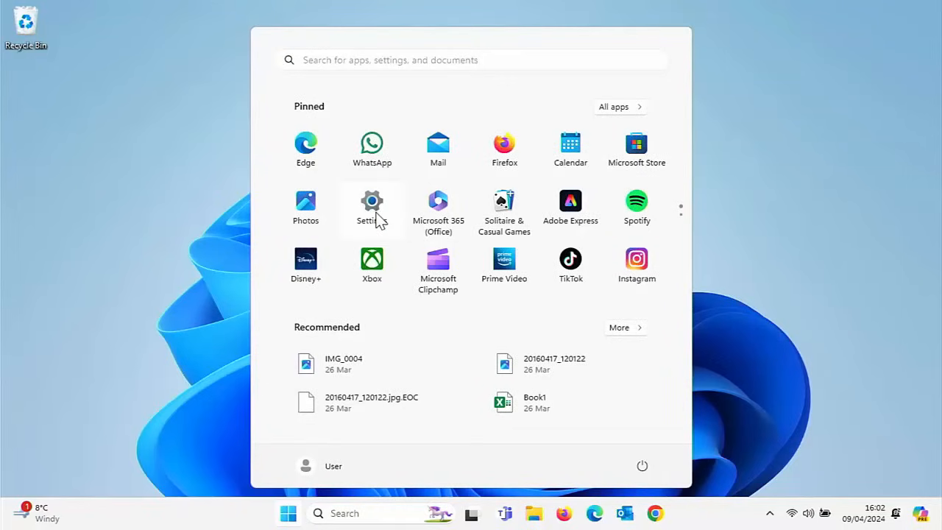
click(371, 200)
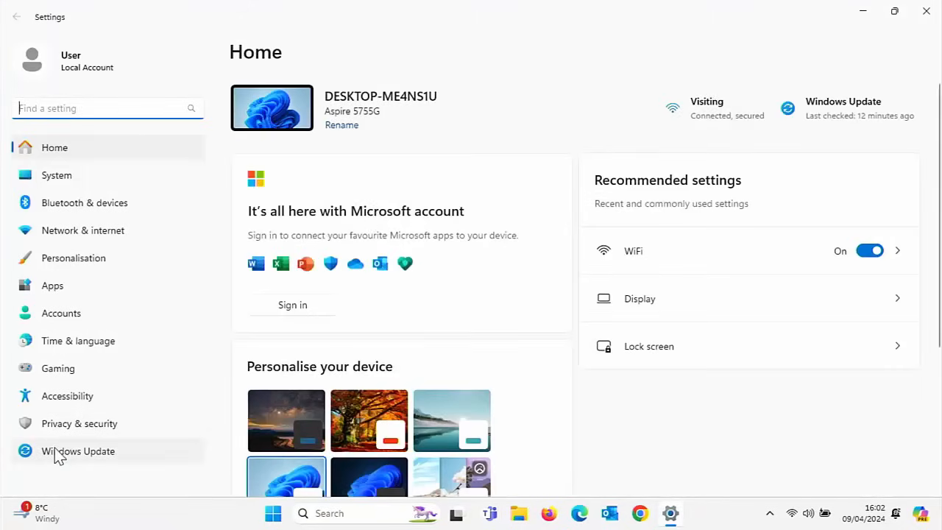
Go to Windows Update from the Settings sidebar.
click(78, 451)
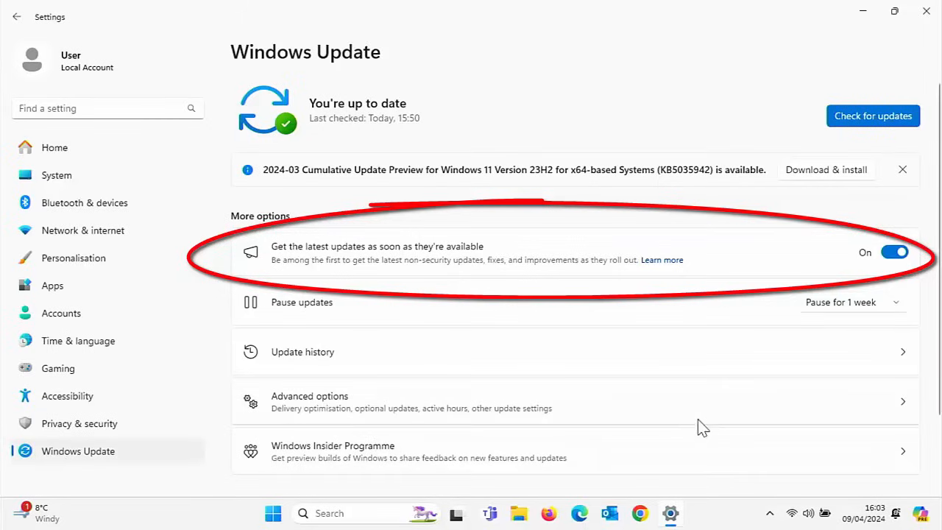
Open the 'Learn more' article about getting the latest updates early.
click(662, 260)
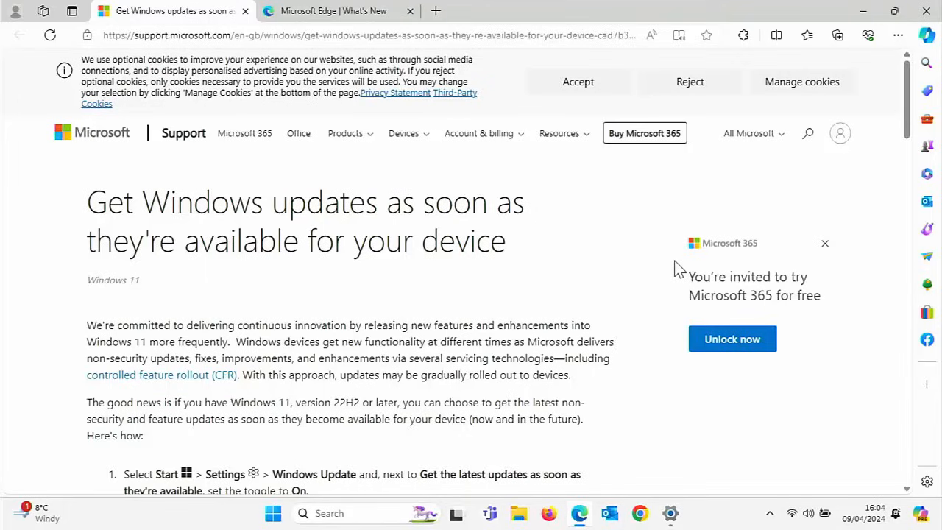
mouse_move(691, 265)
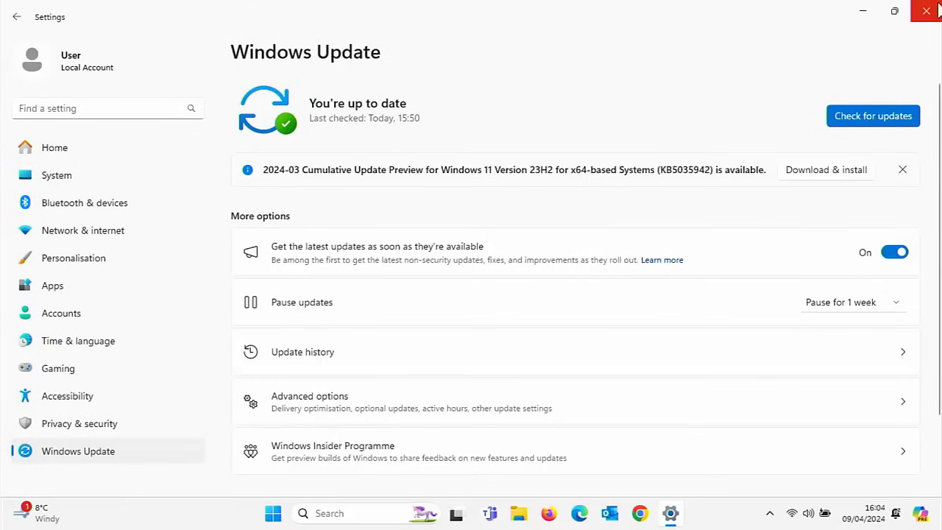
mouse_move(926, 11)
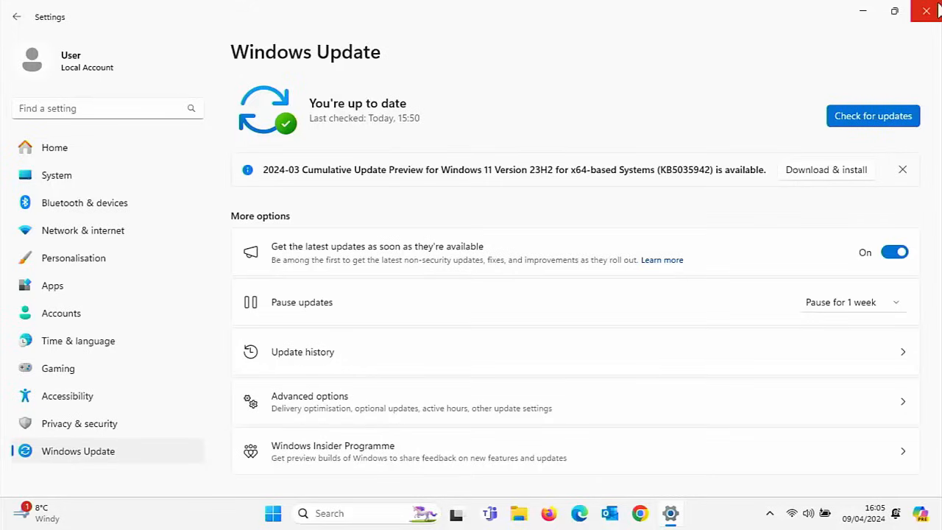
Run Check for updates on the Windows Update page.
click(873, 116)
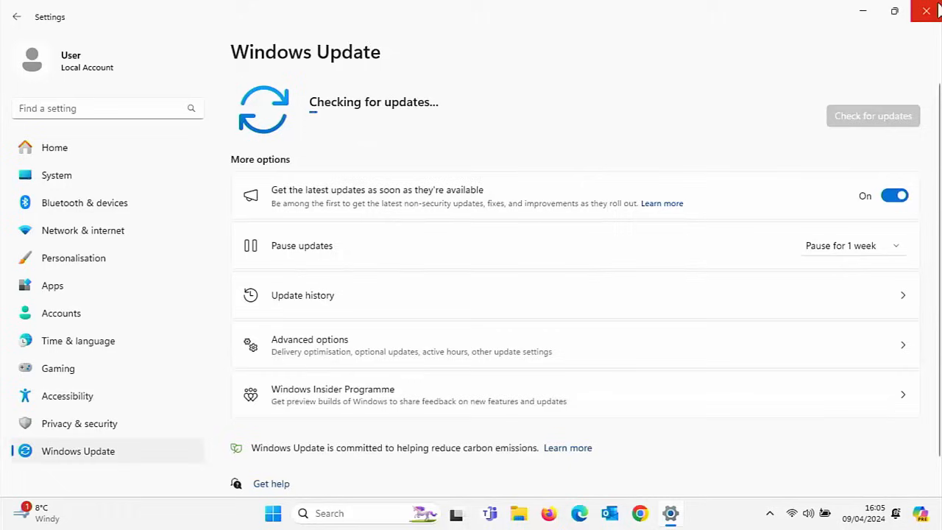
mouse_move(878, 295)
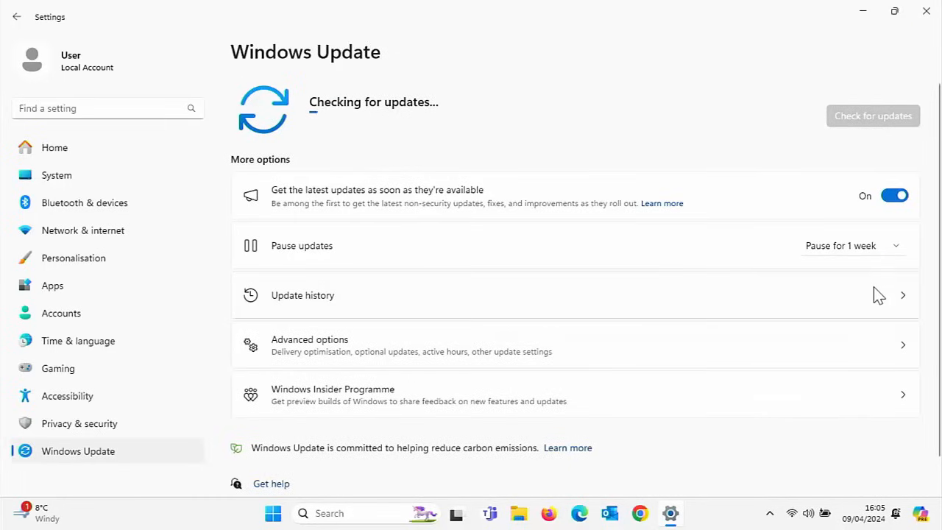
Turn off 'Get the latest updates as soon as they're available' and go to Advanced options.
click(898, 196)
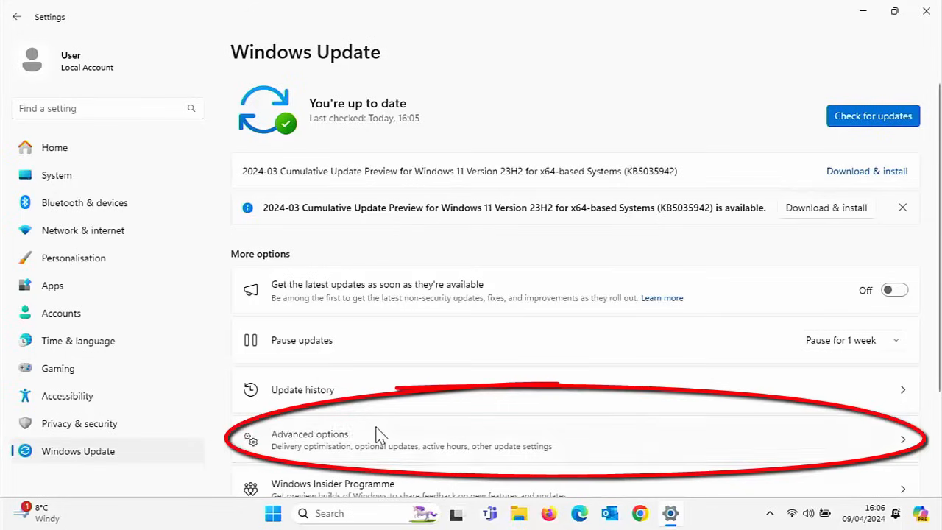
click(309, 439)
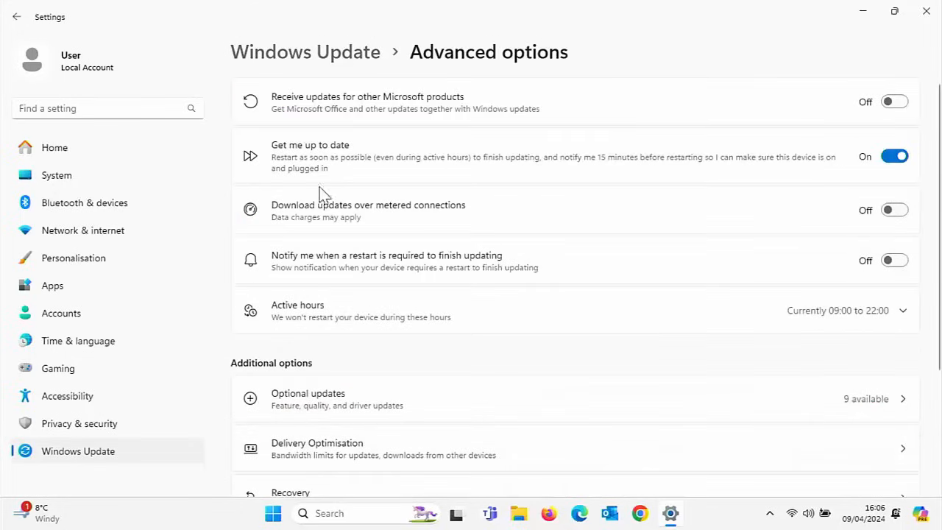
mouse_move(376, 168)
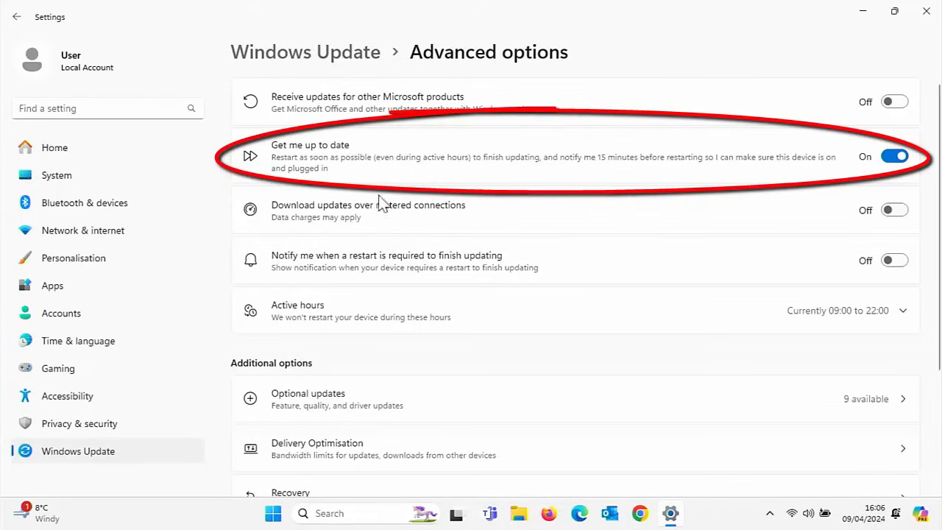
mouse_move(397, 238)
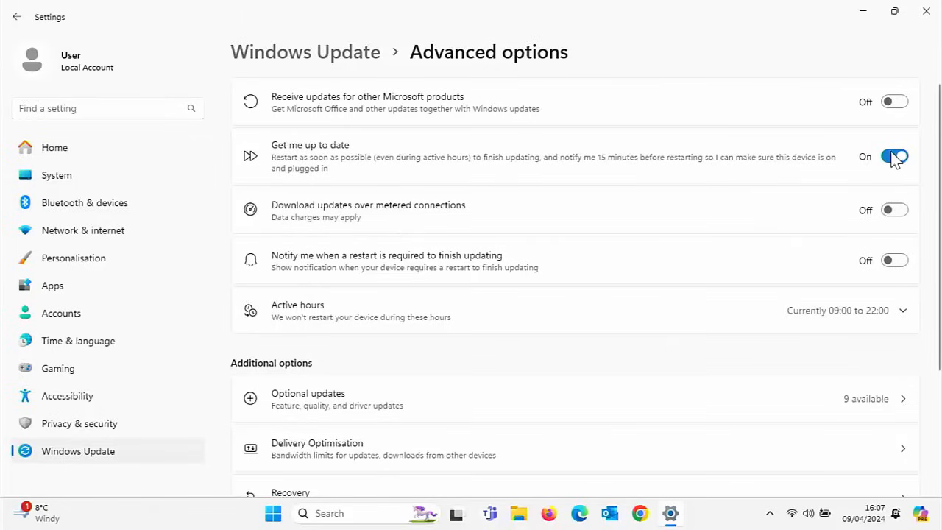
click(896, 156)
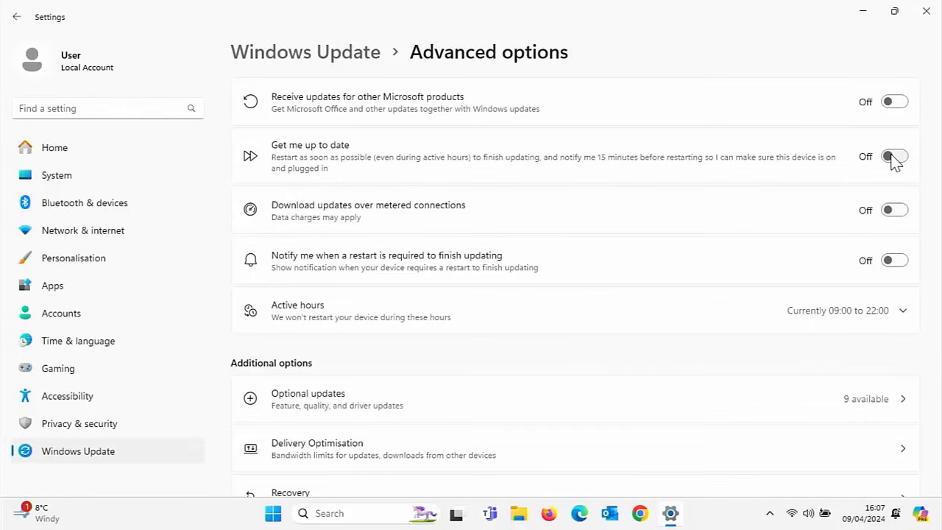
mouse_move(425, 288)
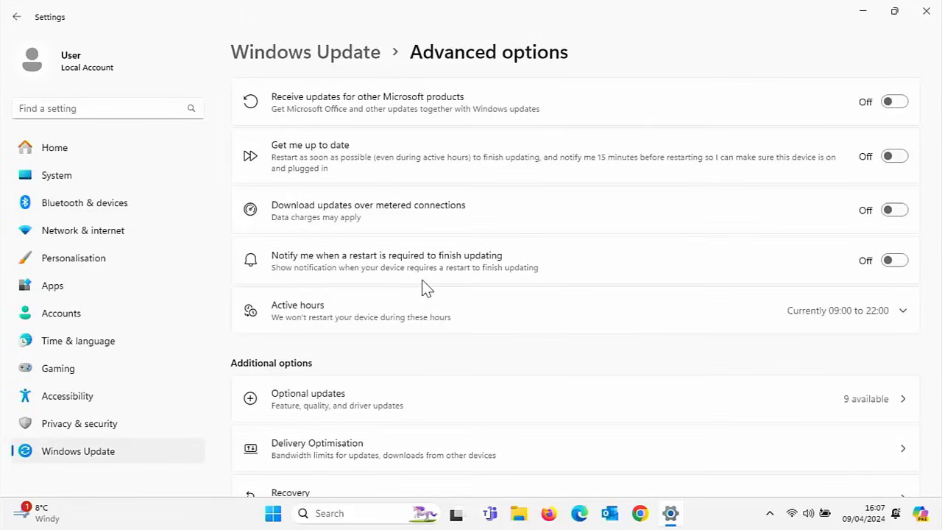
mouse_move(338, 334)
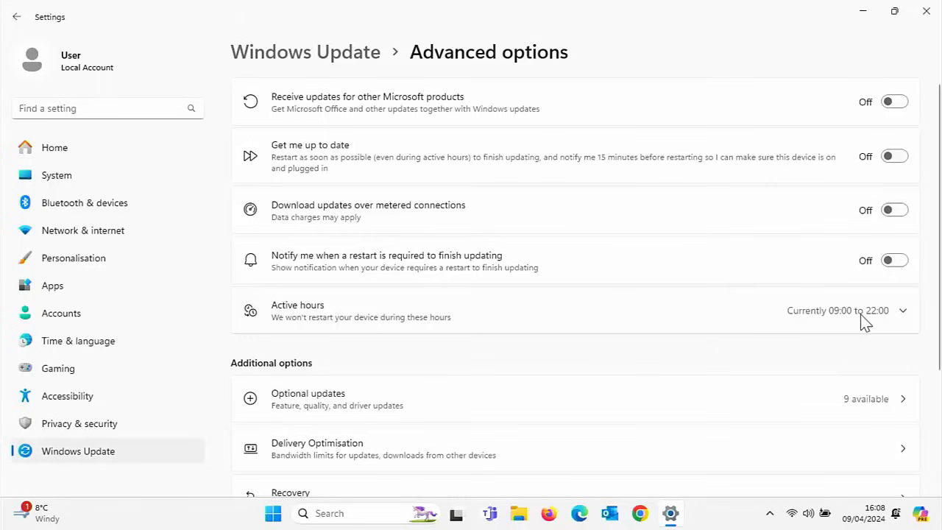
mouse_move(903, 335)
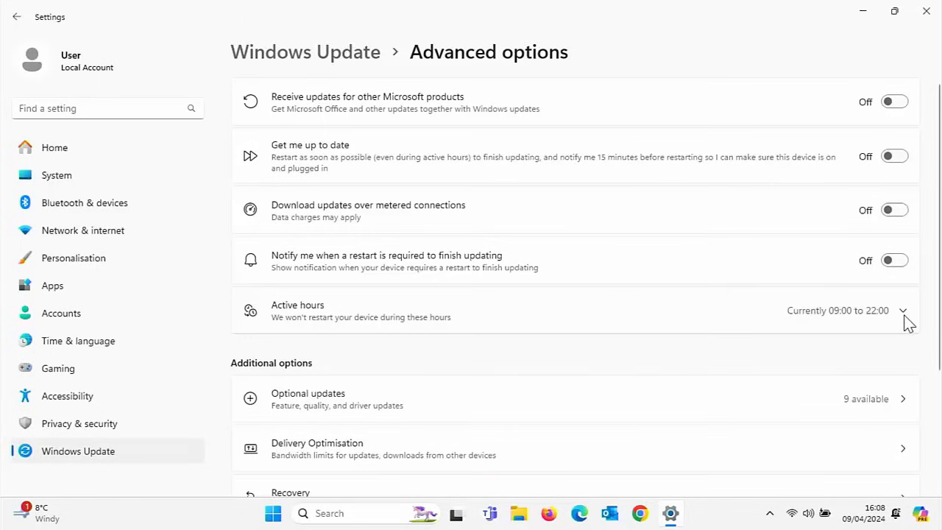
Expand Active hours and switch adjustment from Automatically to Manually (08:00–17:00).
click(910, 310)
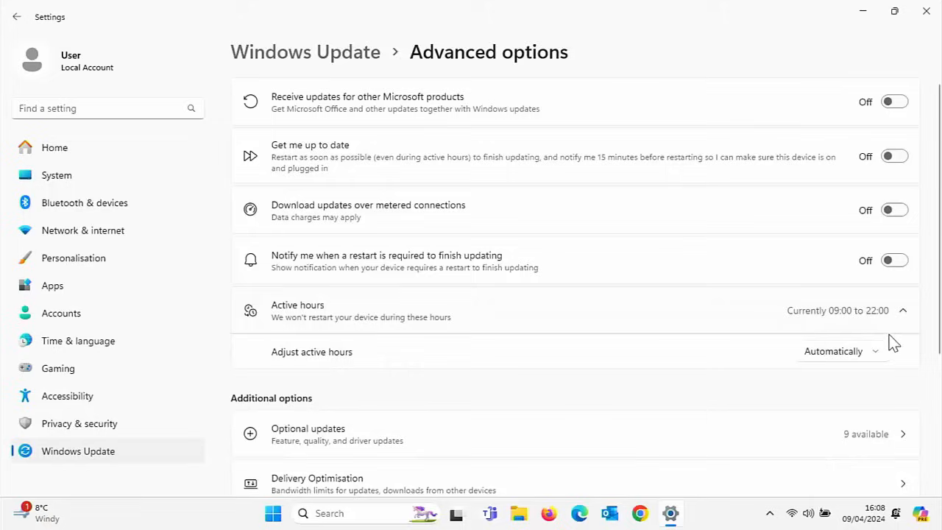
mouse_move(802, 374)
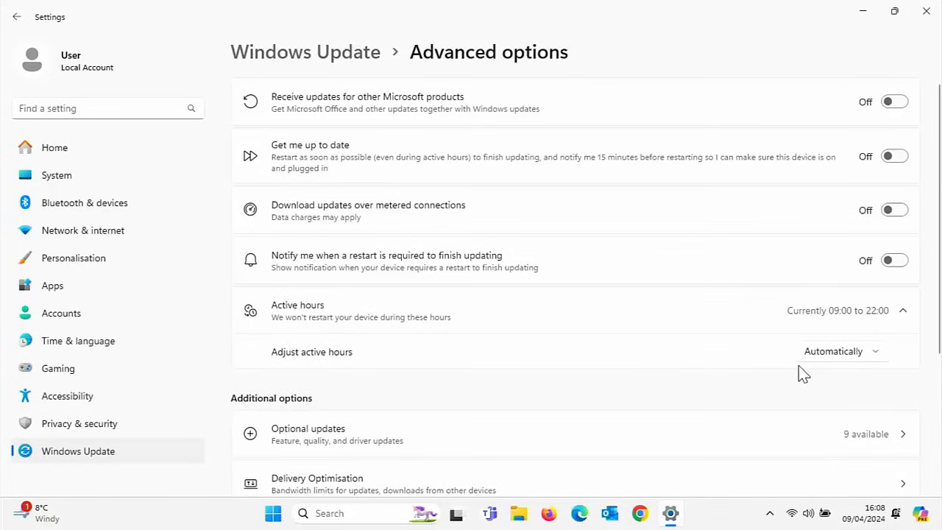
mouse_move(873, 368)
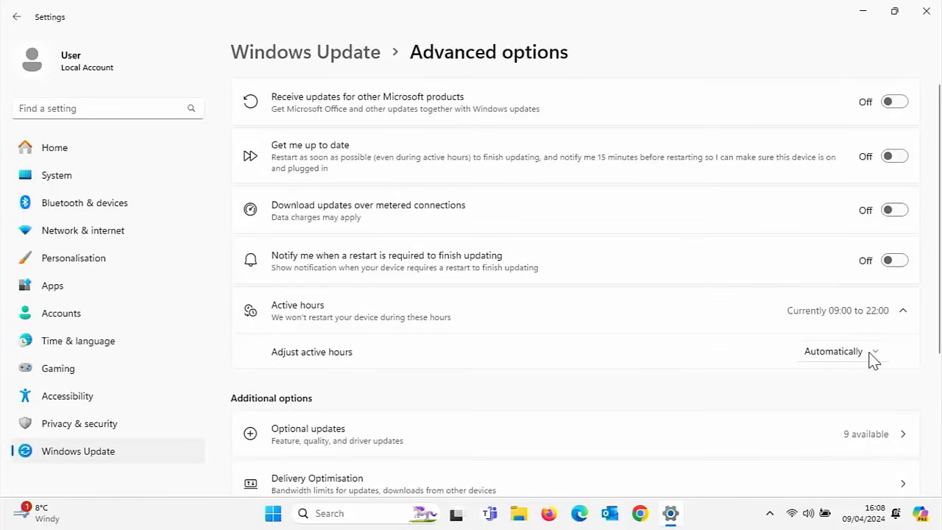
click(839, 351)
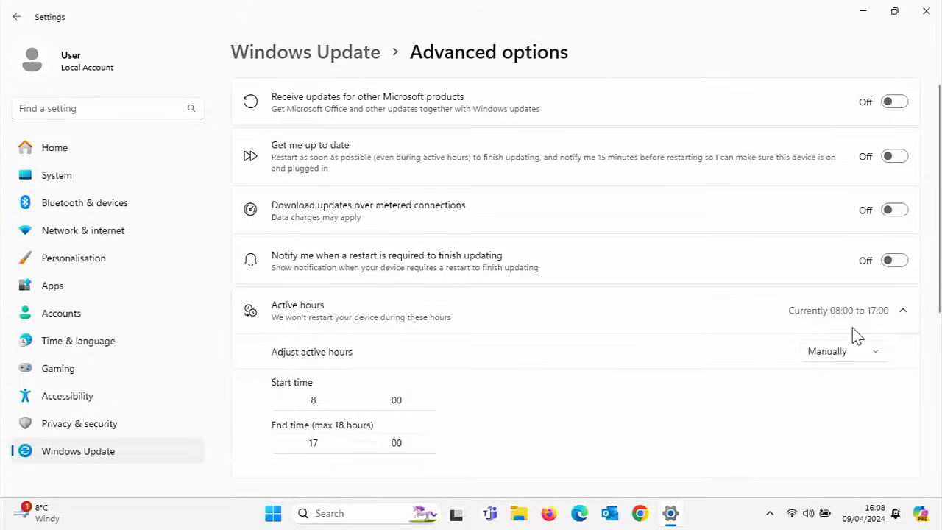
mouse_move(268, 458)
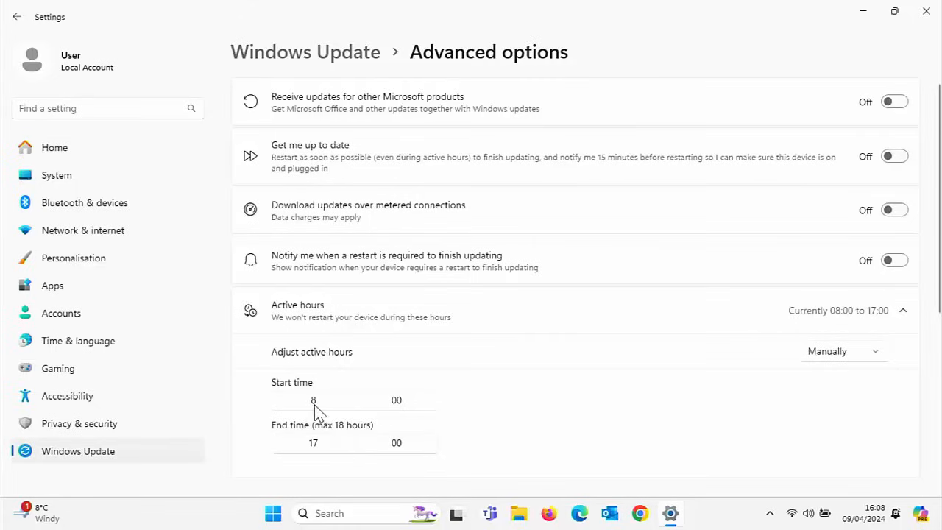
mouse_move(340, 454)
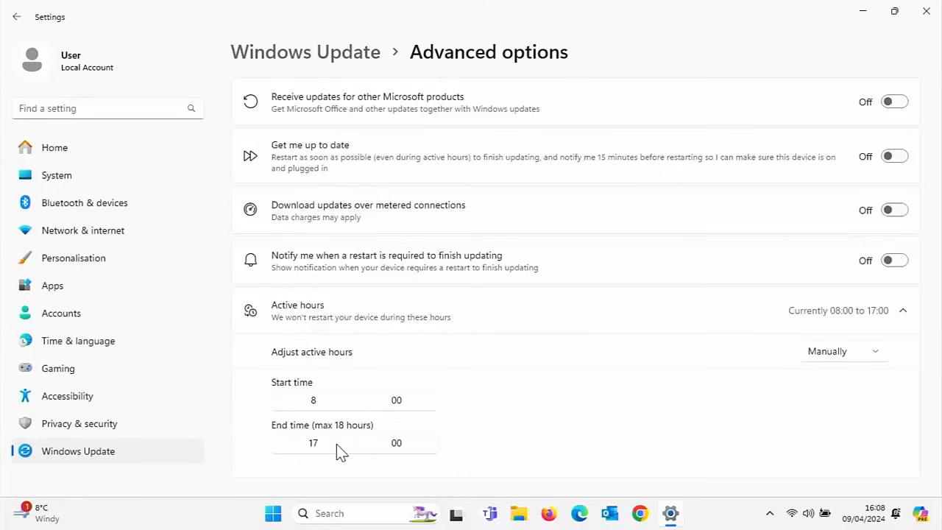
Dismiss the end time picker and set active hours back to Automatically (09:00–22:00).
click(313, 443)
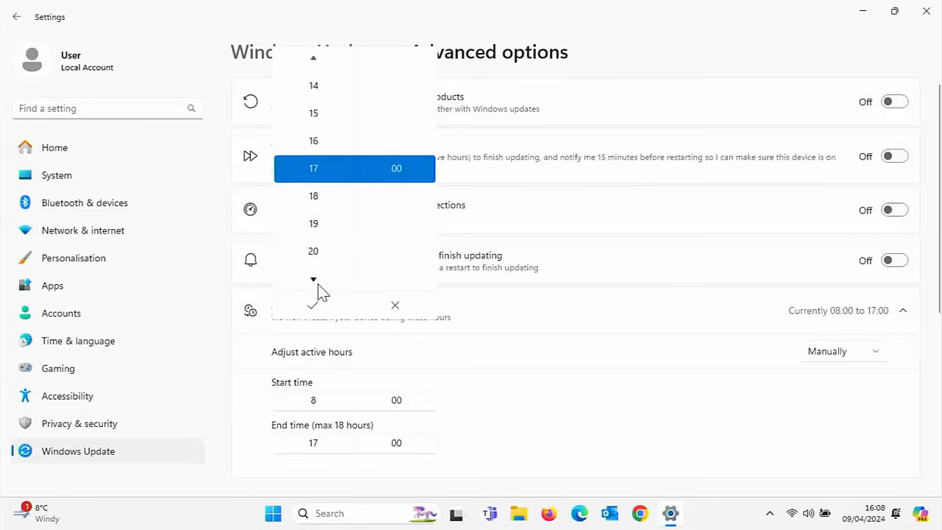
scroll(down, 3)
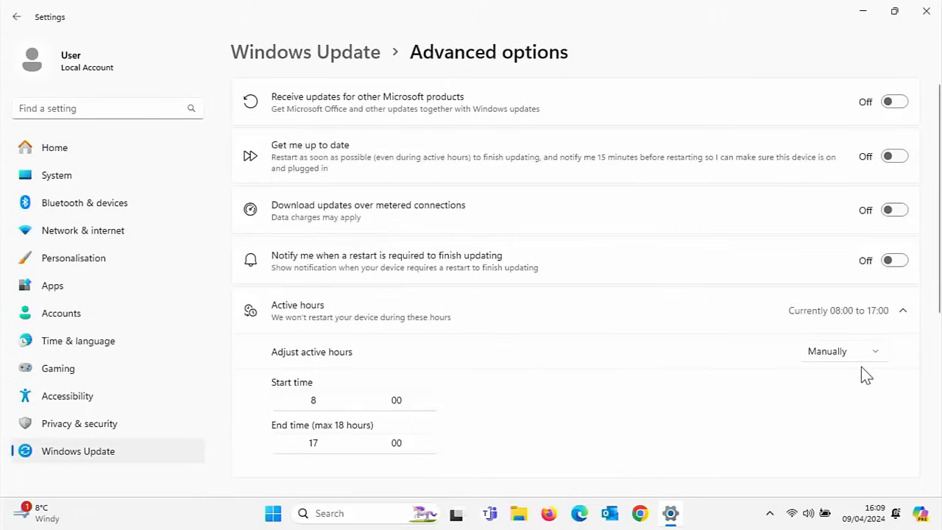
click(843, 351)
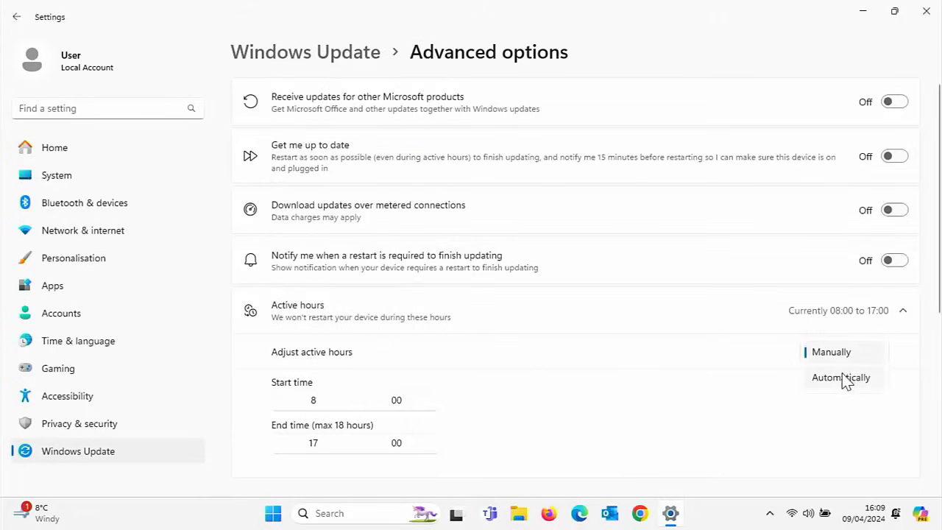
click(840, 377)
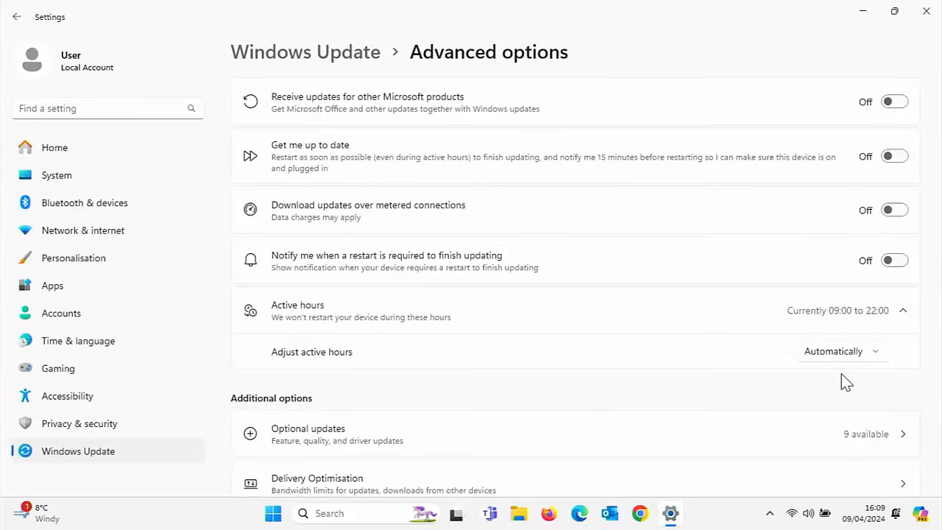
Switch active hours to Manually and set the end time to 18, giving 08:00–18:00.
click(843, 351)
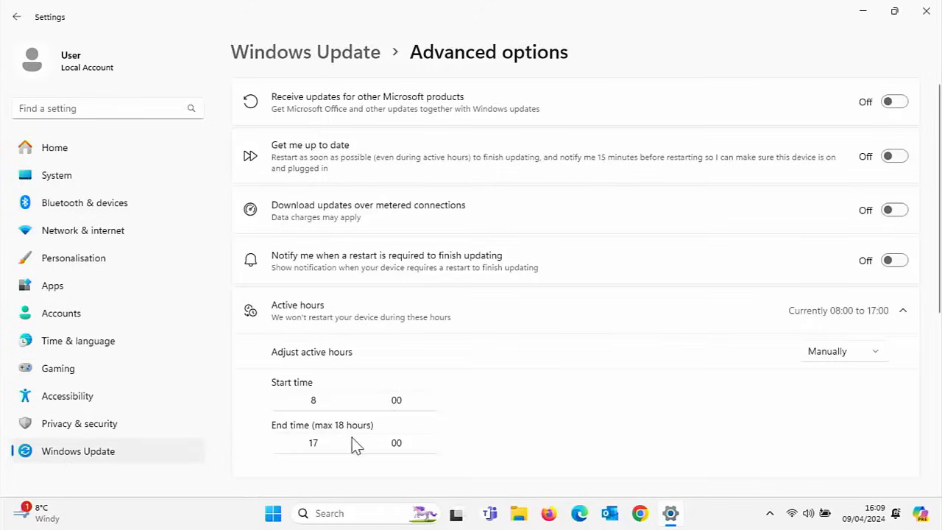
click(313, 443)
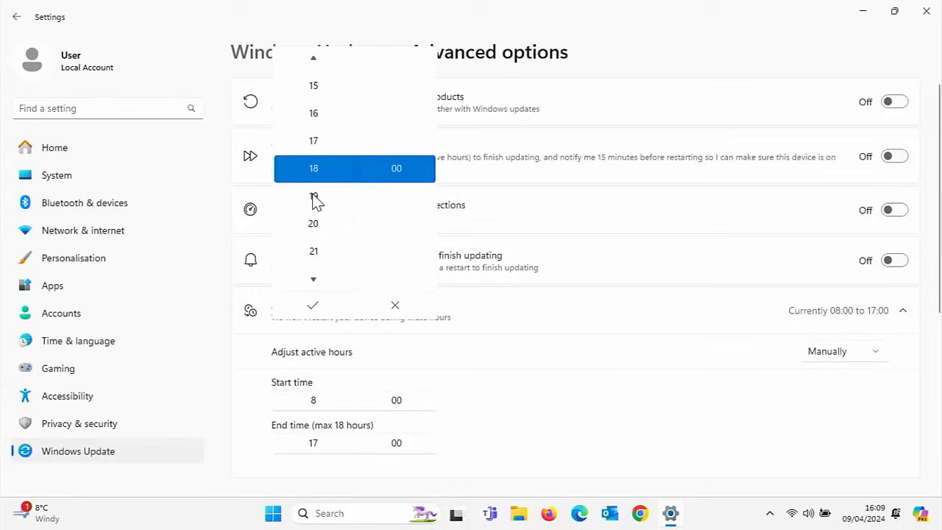
click(313, 168)
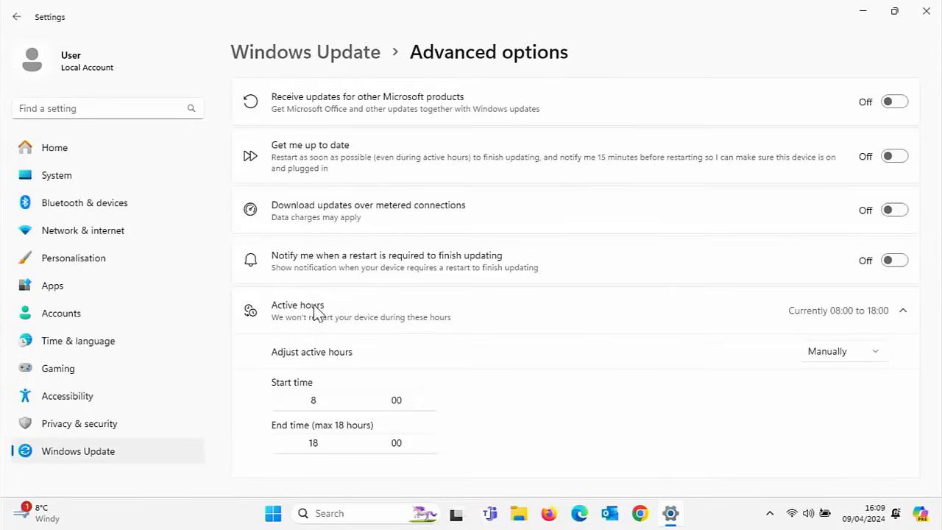
mouse_move(853, 365)
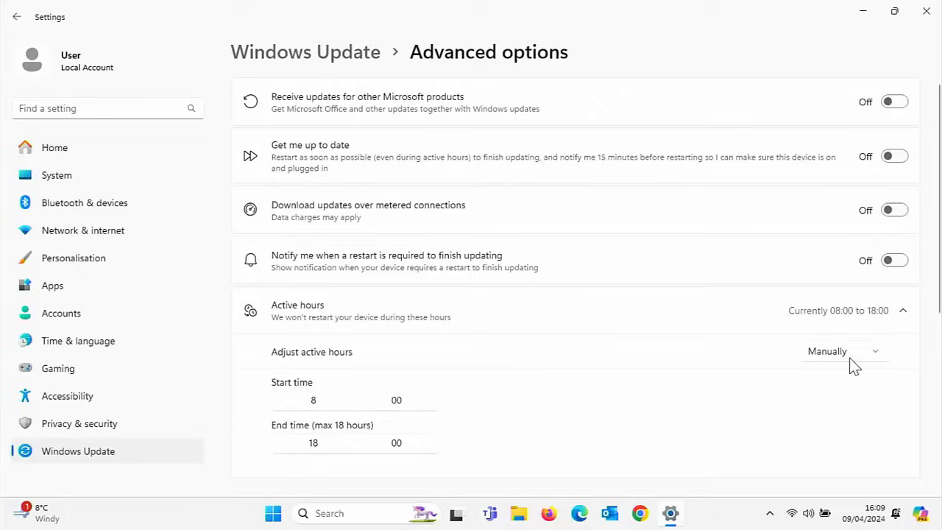